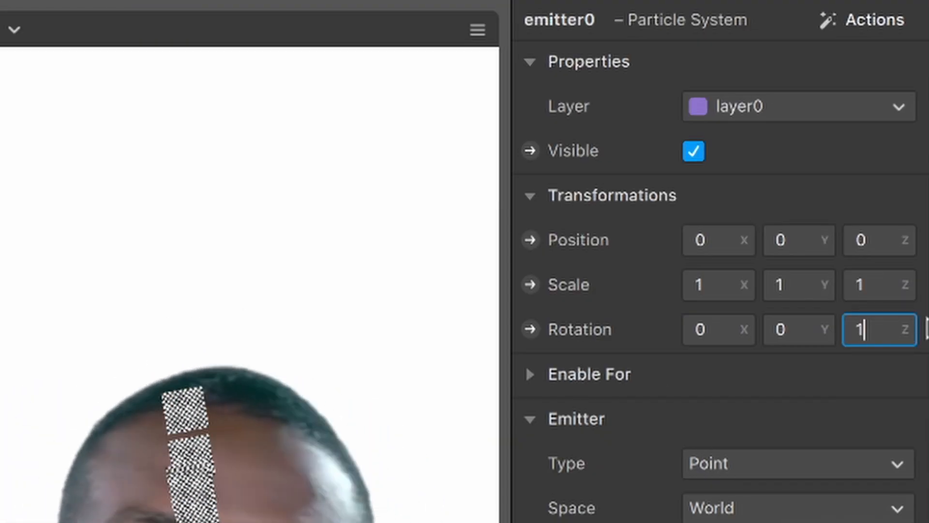
Rotate the emitter 180° on Z and switch it to a different emitter shape.
{"action": "type", "text": "80"}
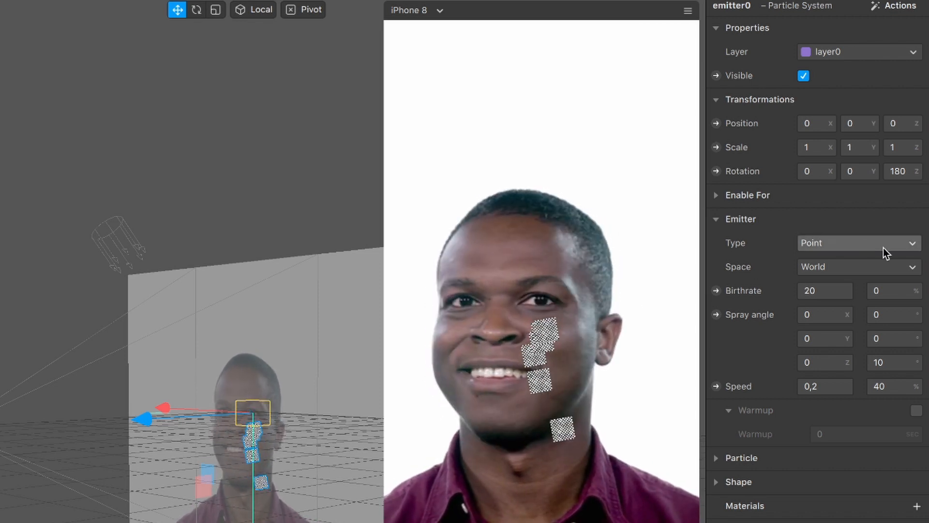
{"action": "left_click", "coordinate": [858, 243]}
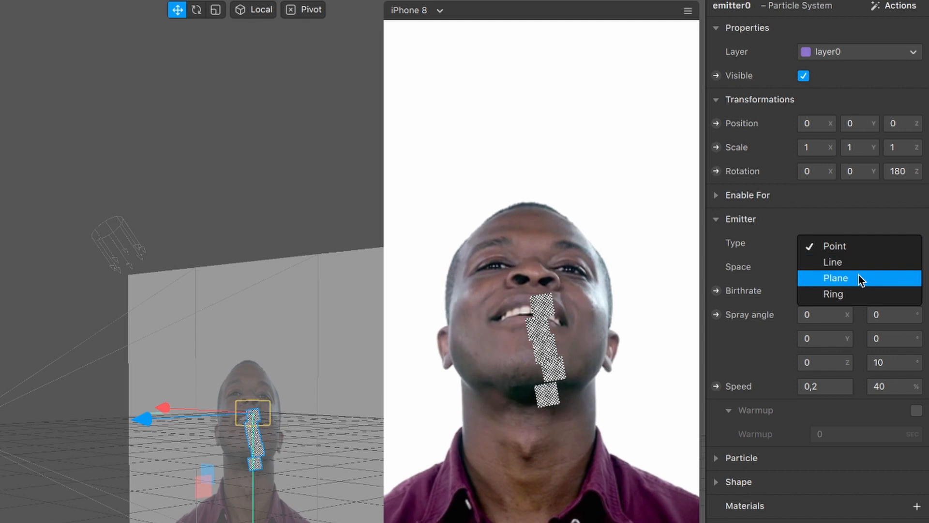
{"action": "left_click", "coordinate": [834, 263]}
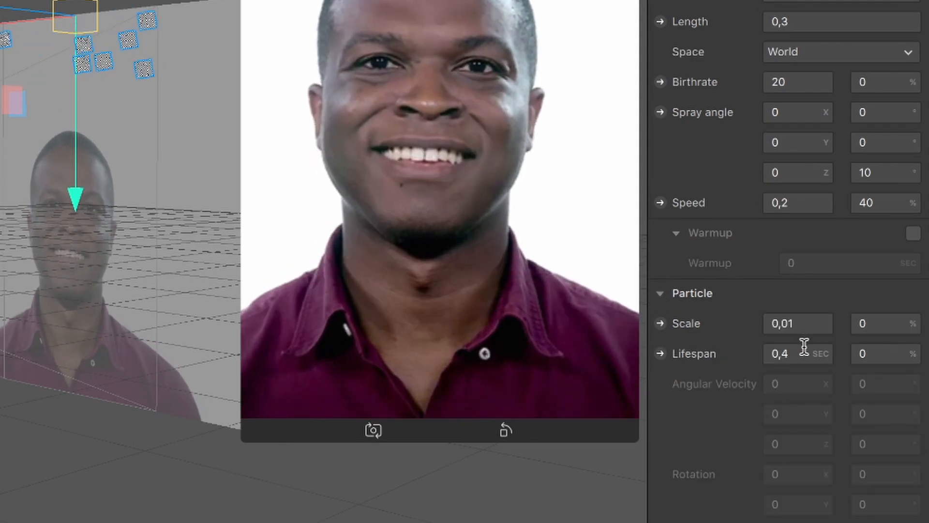
Set particle lifespan to 6 seconds and slow emitter speed to 0.1.
{"action": "left_click", "coordinate": [796, 353]}
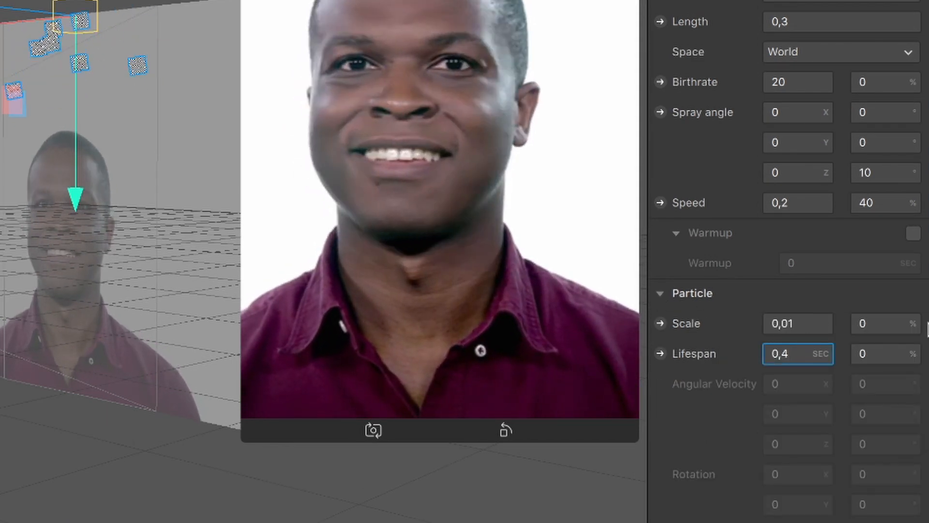
{"action": "type", "text": "6"}
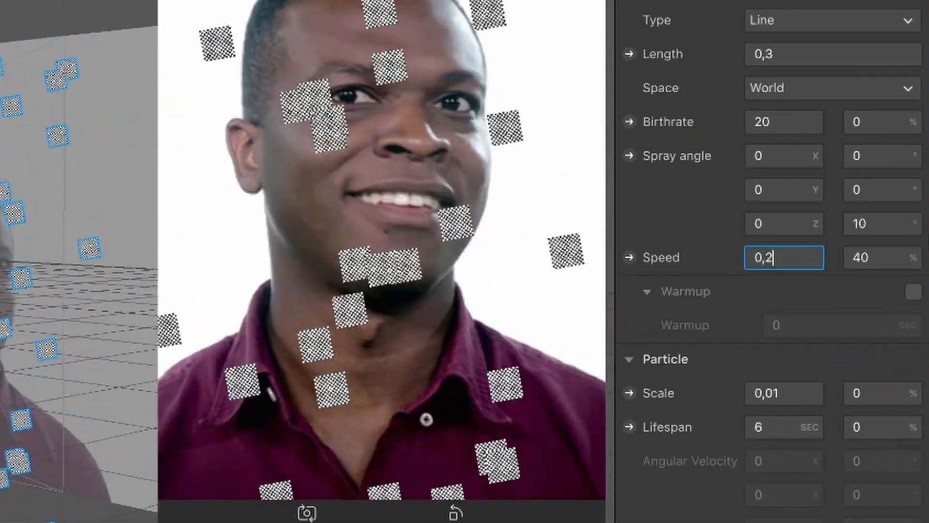
{"action": "key", "text": "Backspace"}
{"action": "type", "text": "1"}
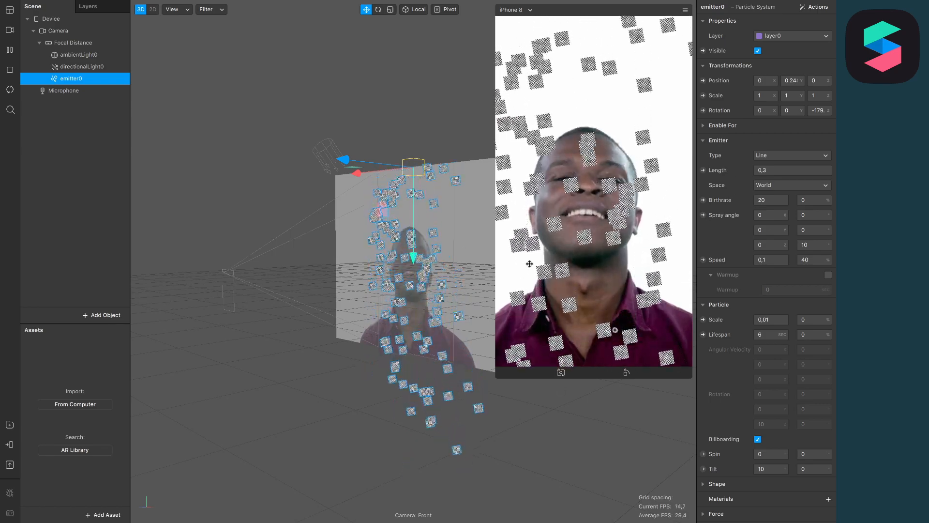
Add a physically-based material with albedo colour FF9118, then reselect emitter0.
{"action": "left_click", "coordinate": [107, 513]}
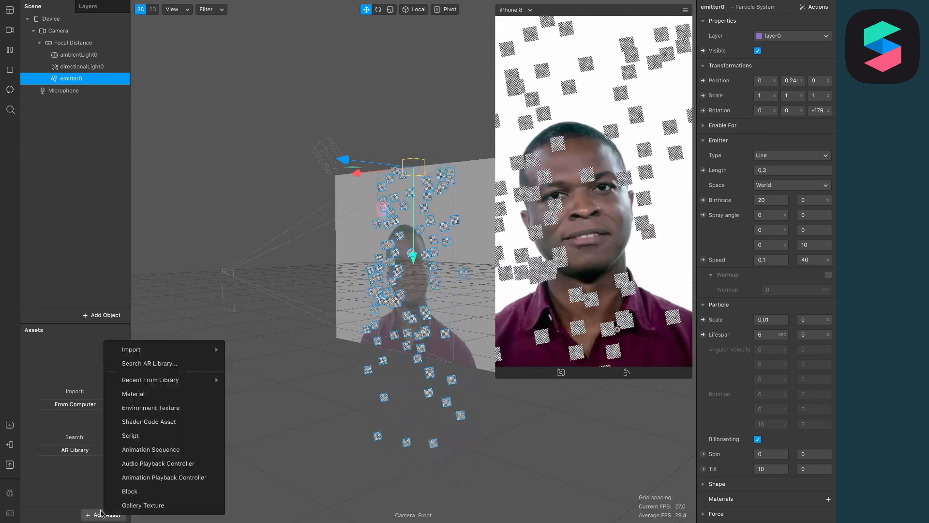
{"action": "left_click", "coordinate": [133, 394]}
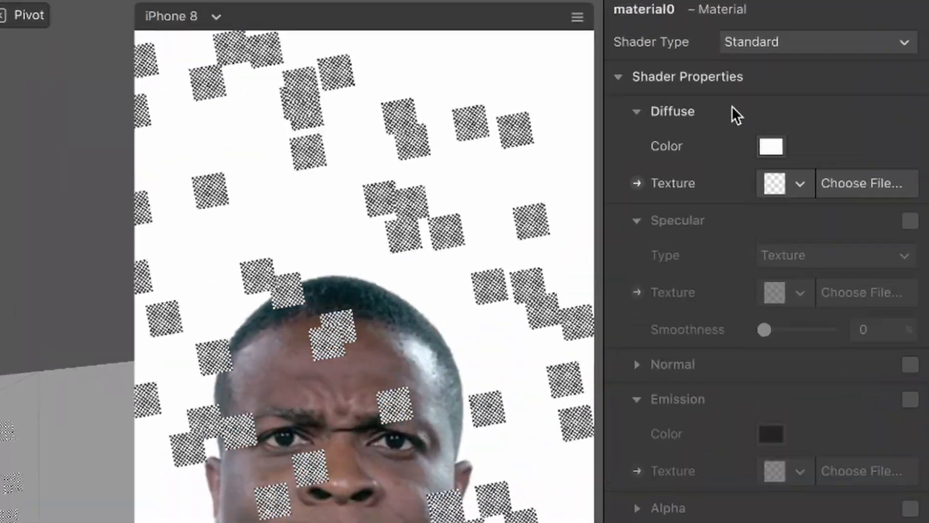
{"action": "left_click", "coordinate": [816, 42]}
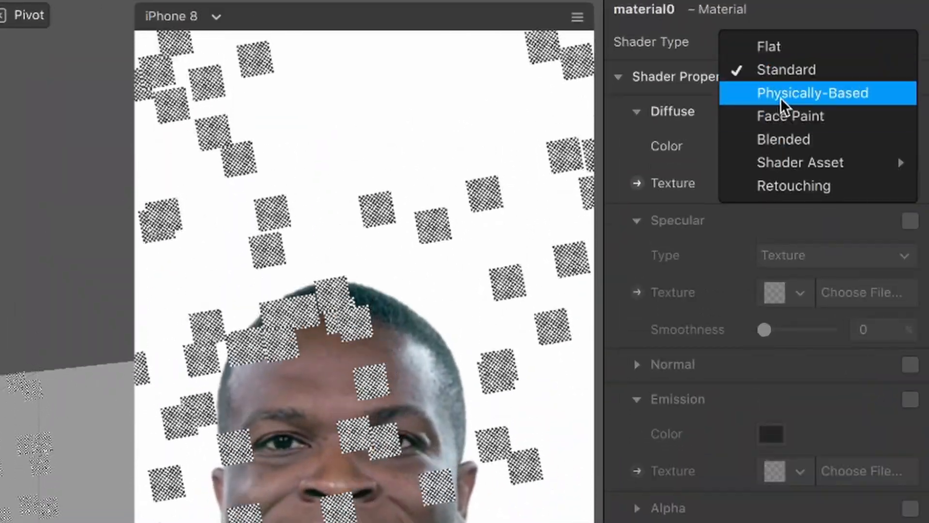
{"action": "left_click", "coordinate": [812, 93]}
{"action": "type", "text": "FF91"}
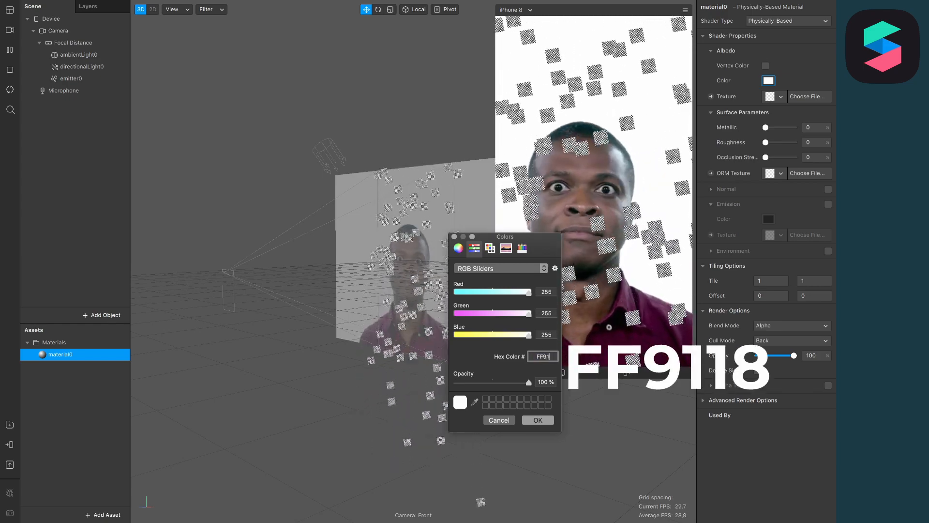
{"action": "left_click", "coordinate": [537, 419]}
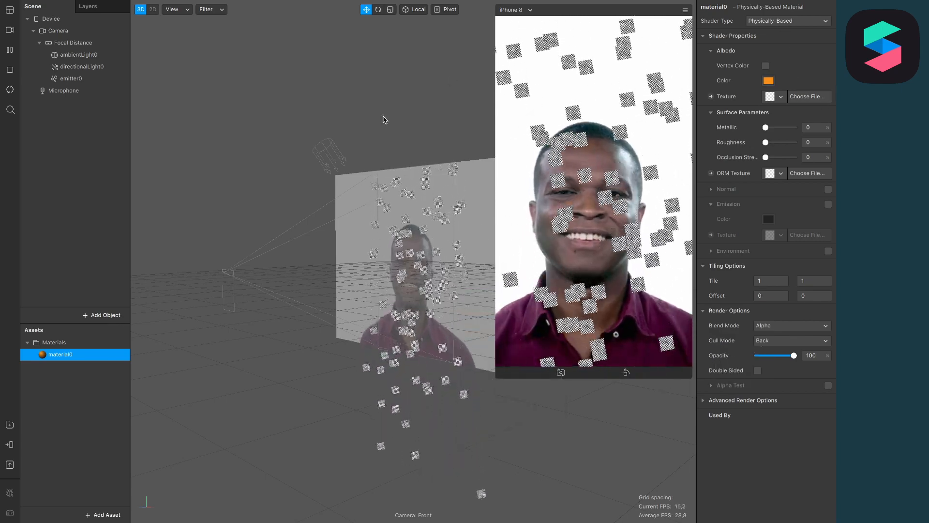
{"action": "left_click", "coordinate": [70, 79]}
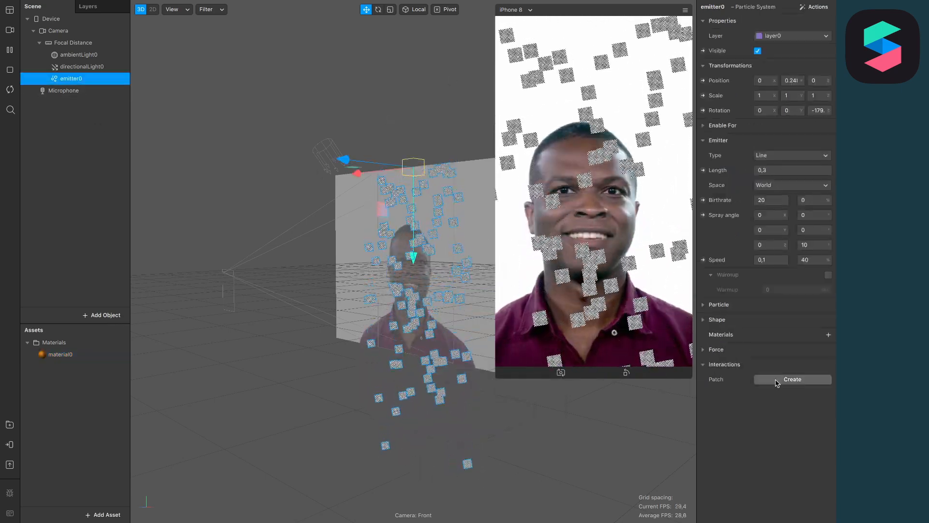
Assign material0 to emitter0 so the particles render orange.
{"action": "left_click", "coordinate": [828, 334]}
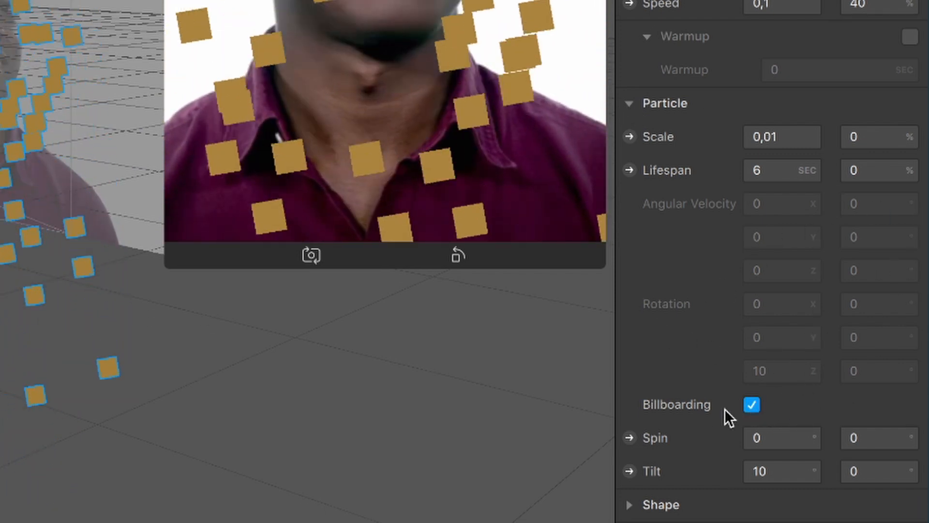
Disable billboarding and set angular velocity 200 per axis with variation 90, 90, -50.
{"action": "left_click", "coordinate": [630, 102]}
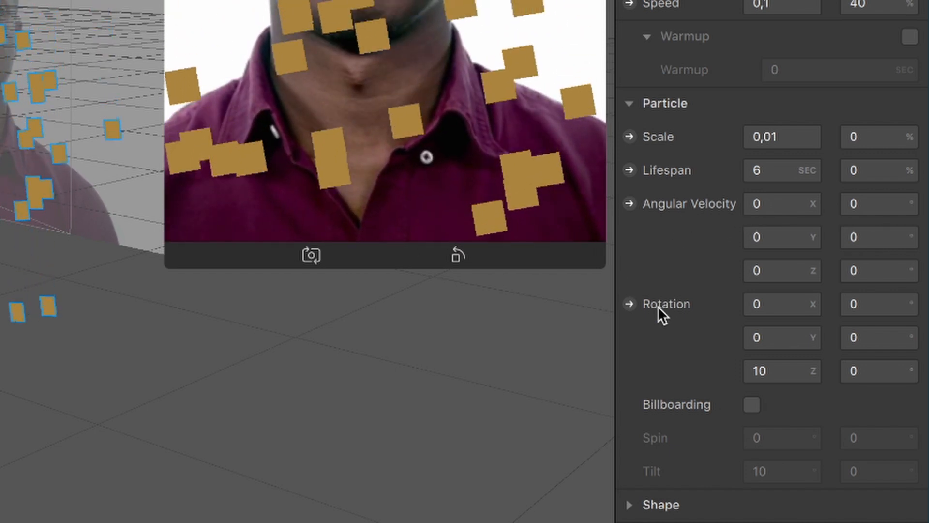
{"action": "left_click", "coordinate": [781, 203]}
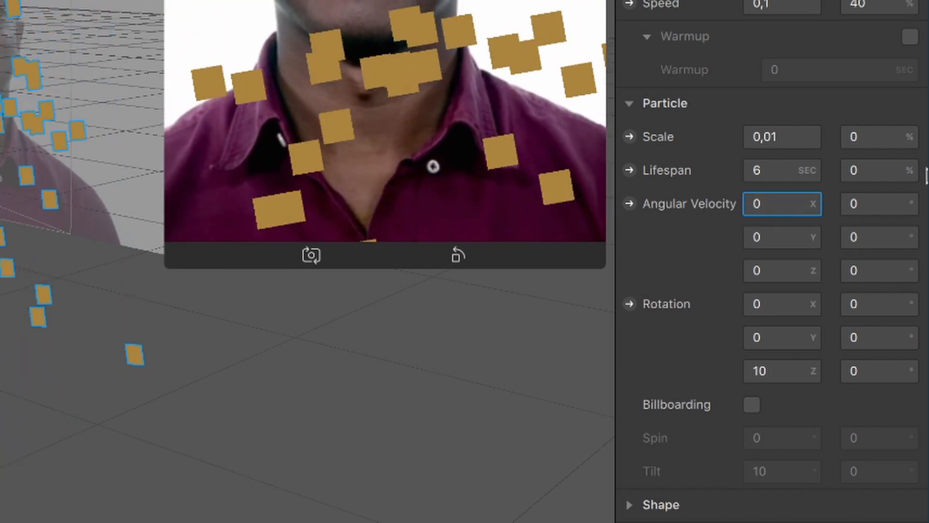
{"action": "type", "text": "200"}
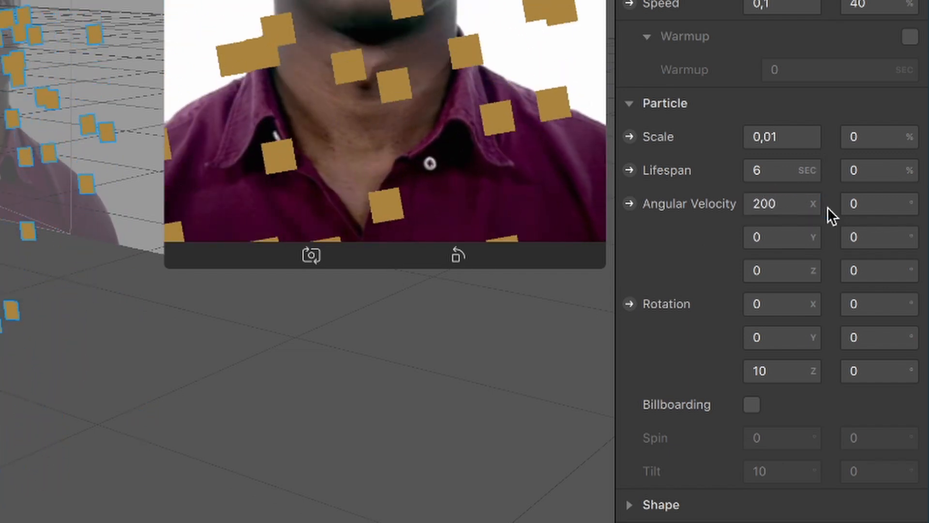
{"action": "left_click", "coordinate": [781, 238]}
{"action": "type", "text": "200"}
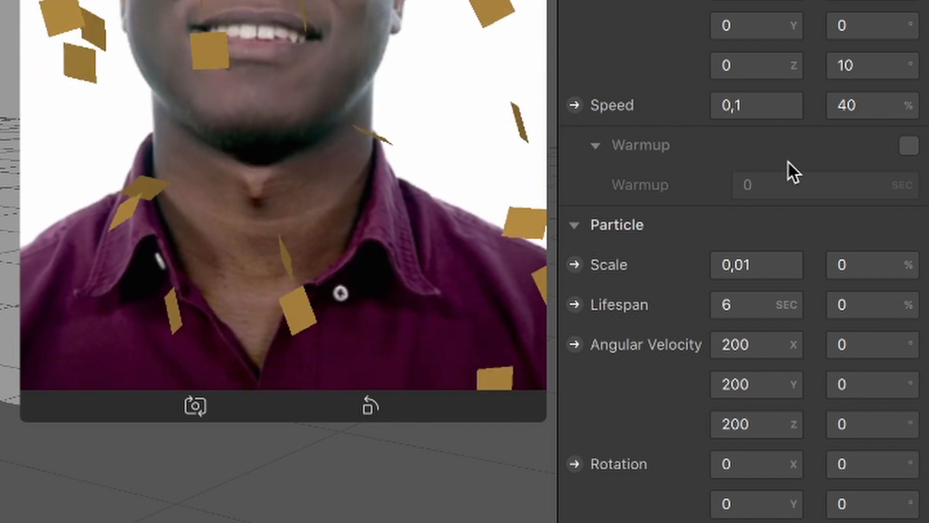
{"action": "type", "text": "90"}
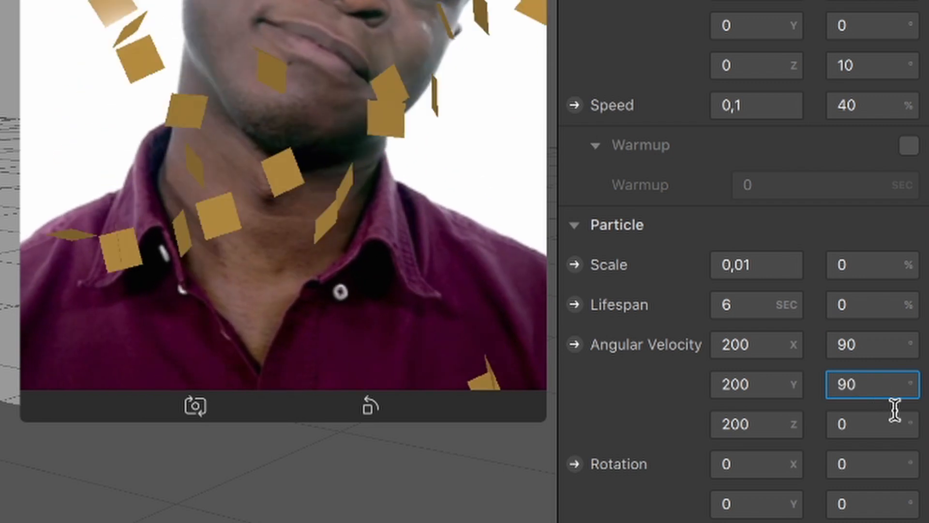
{"action": "type", "text": "-50"}
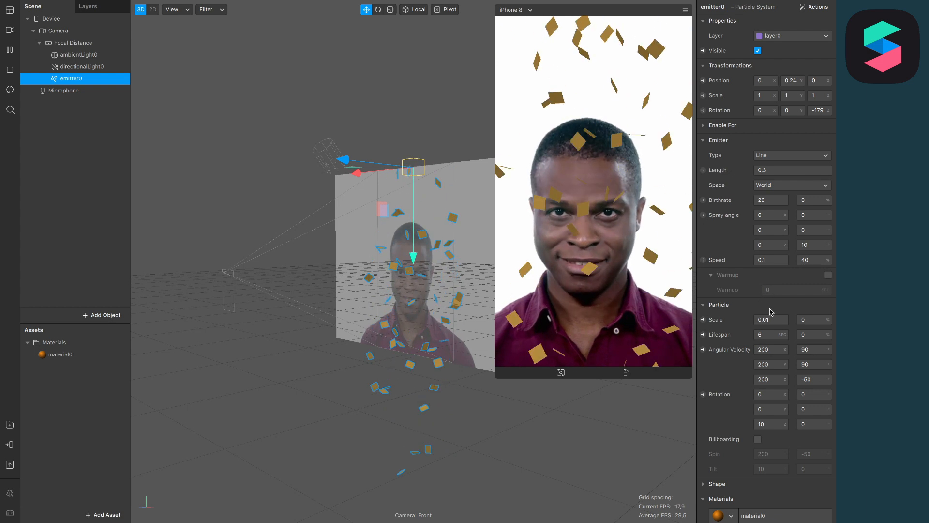
Set the particle scale to 0.005 with no size variation.
{"action": "left_click", "coordinate": [770, 318]}
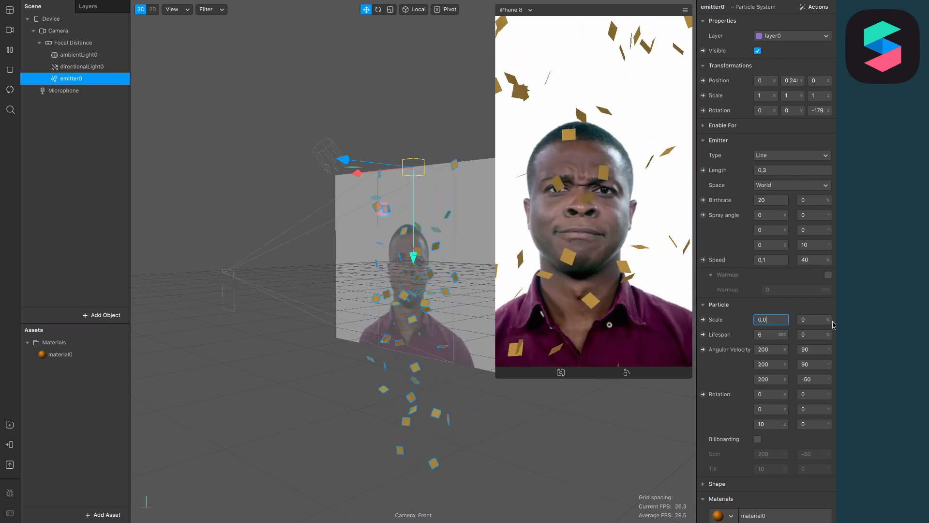
{"action": "type", "text": "0,005"}
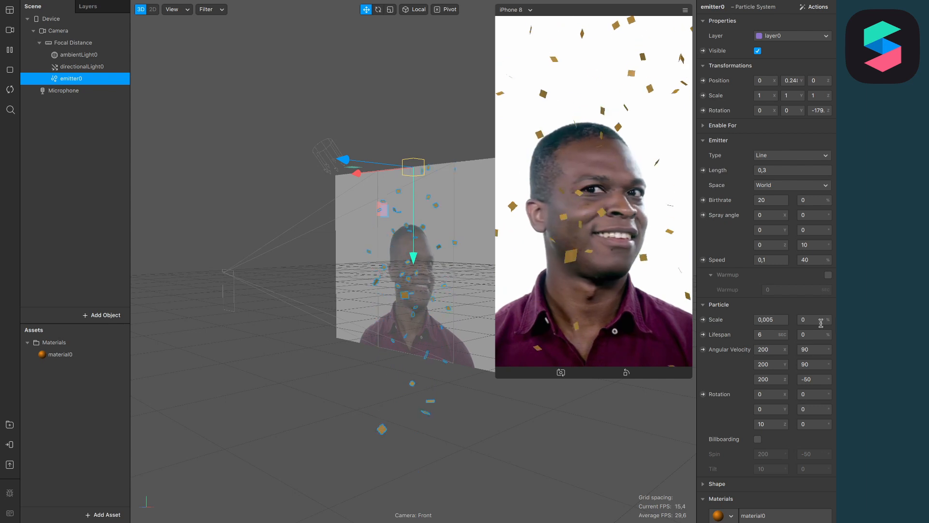
{"action": "left_click", "coordinate": [59, 354]}
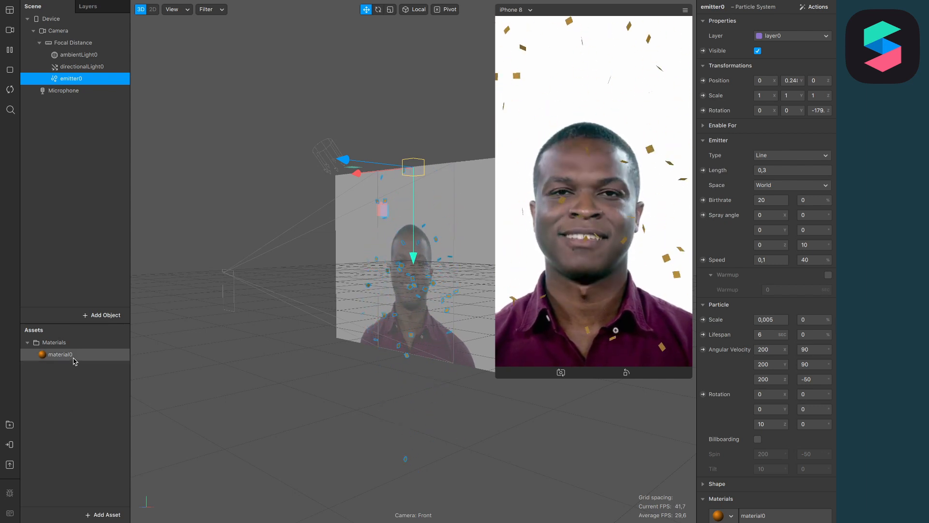
Make material0 90% metallic with 40% roughness and full occlusion.
{"action": "left_click", "coordinate": [60, 354]}
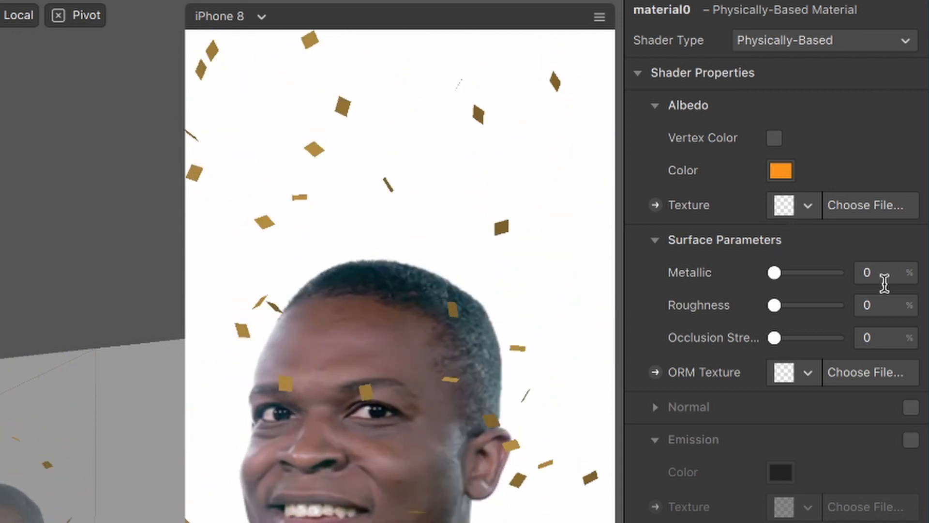
{"action": "left_click_drag", "start_coordinate": [775, 272], "coordinate": [828, 272]}
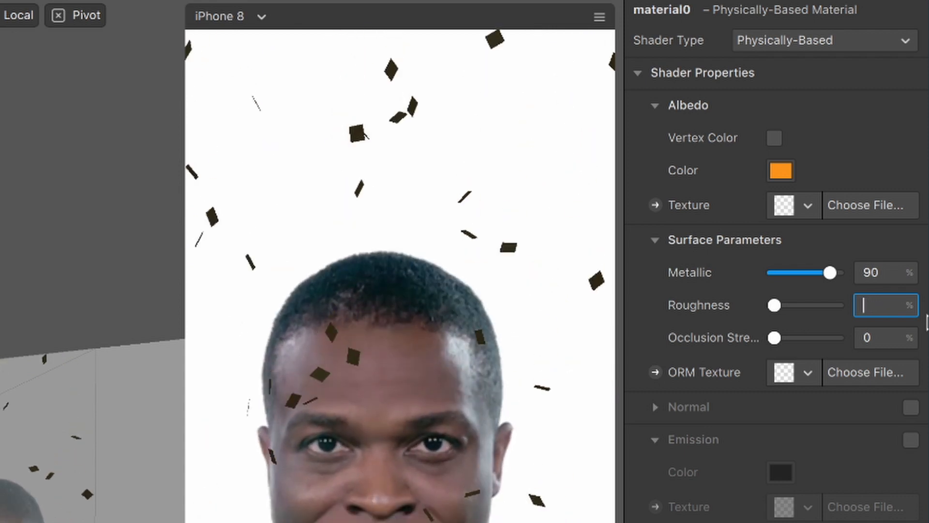
{"action": "type", "text": "40"}
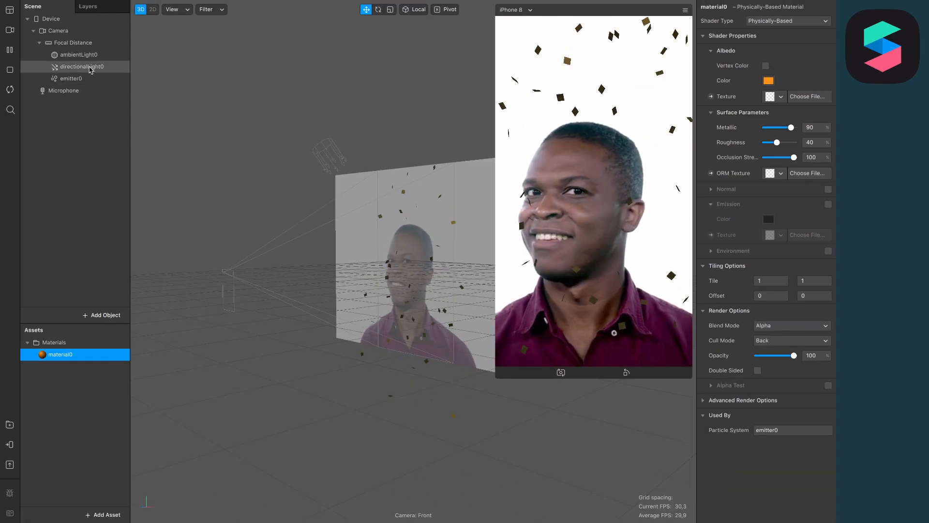
Delete directionalLight0 and add point lights up to the four-light maximum, dismissing the warning.
{"action": "left_click", "coordinate": [78, 67]}
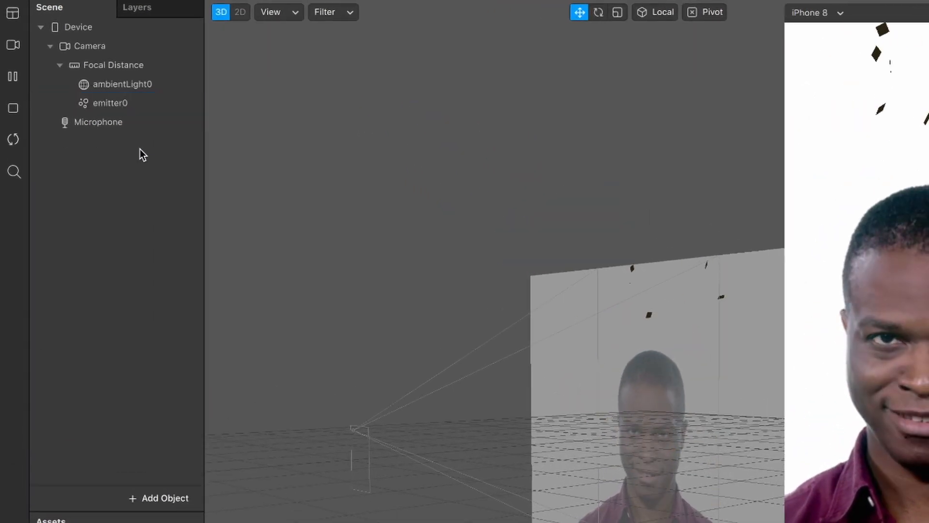
{"action": "left_click", "coordinate": [159, 497]}
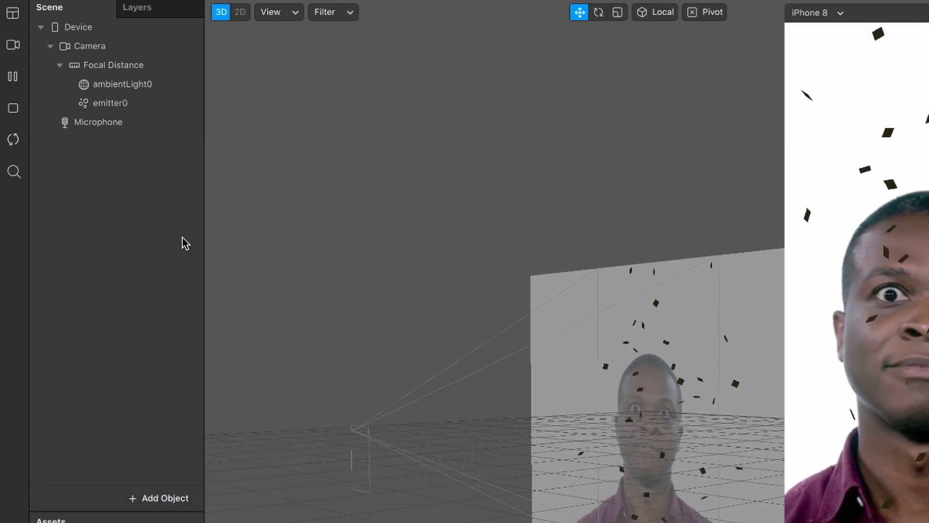
{"action": "left_click", "coordinate": [159, 497]}
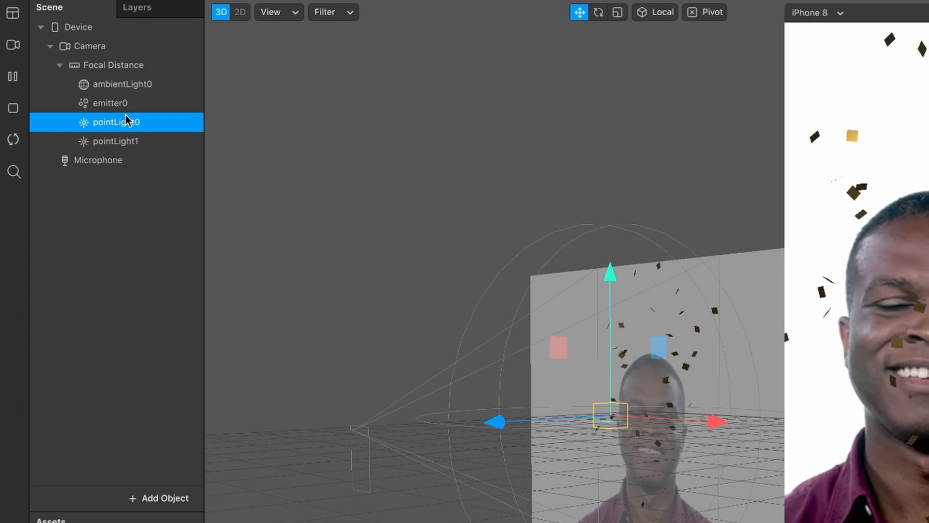
{"action": "left_click", "coordinate": [159, 497]}
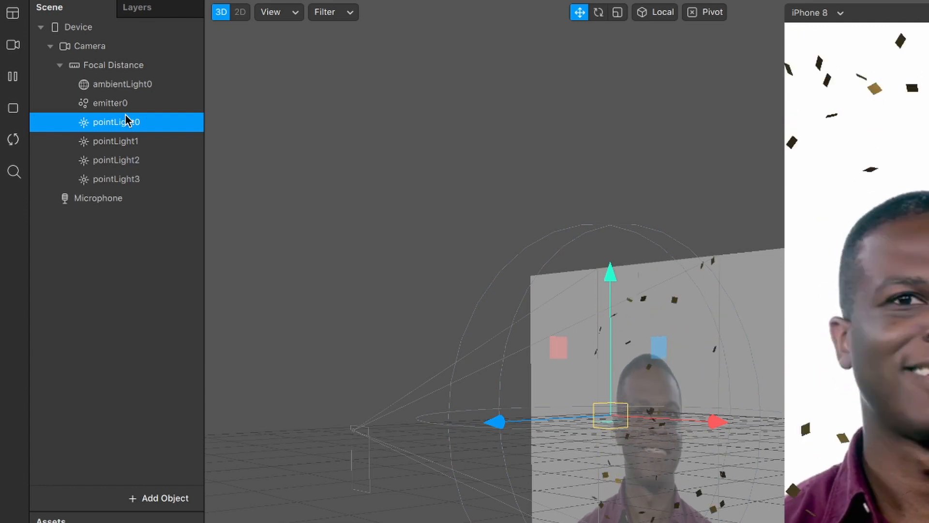
{"action": "left_click", "coordinate": [159, 498]}
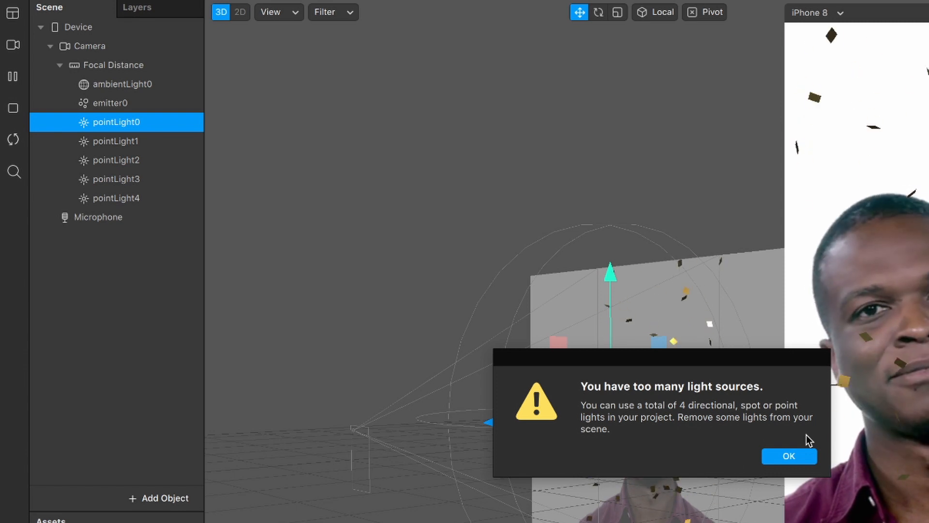
{"action": "left_click", "coordinate": [788, 456]}
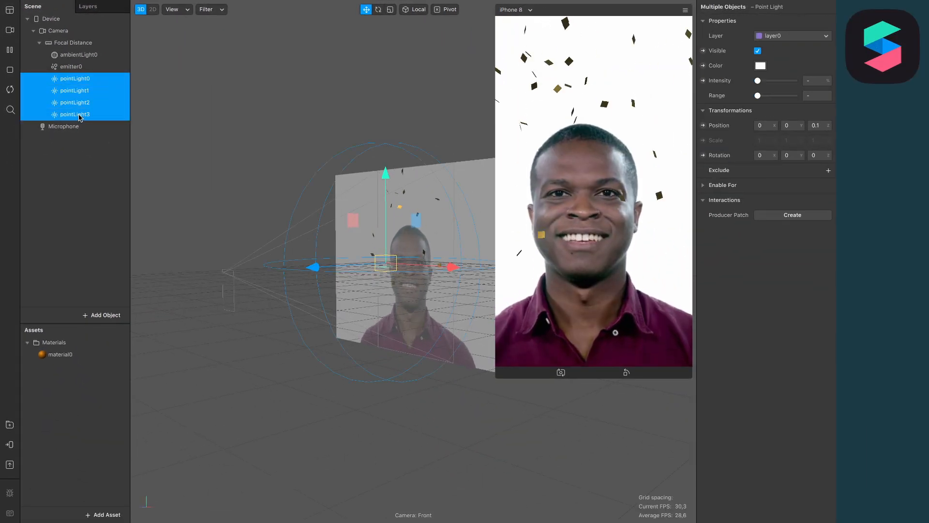
Move pointLight1 and pointLight2 to separate positions around the face.
{"action": "left_click", "coordinate": [10, 72]}
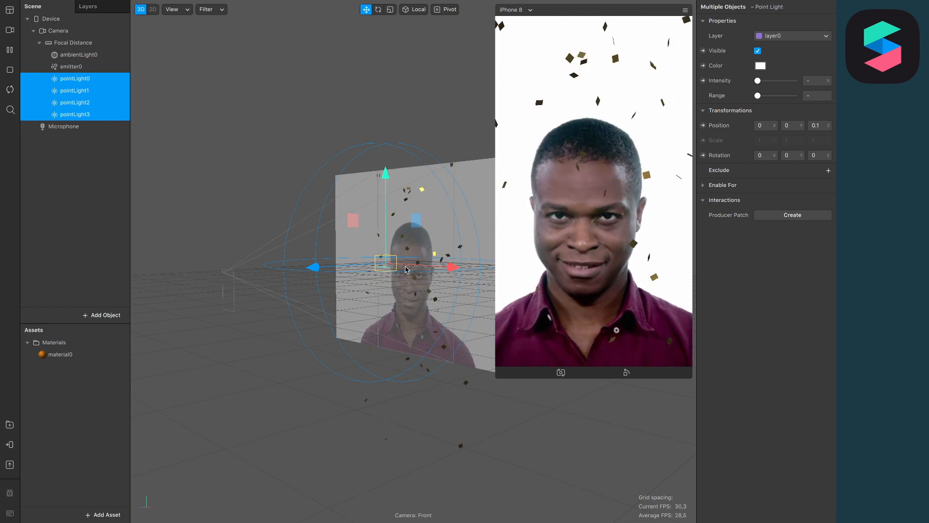
{"action": "left_click", "coordinate": [74, 78]}
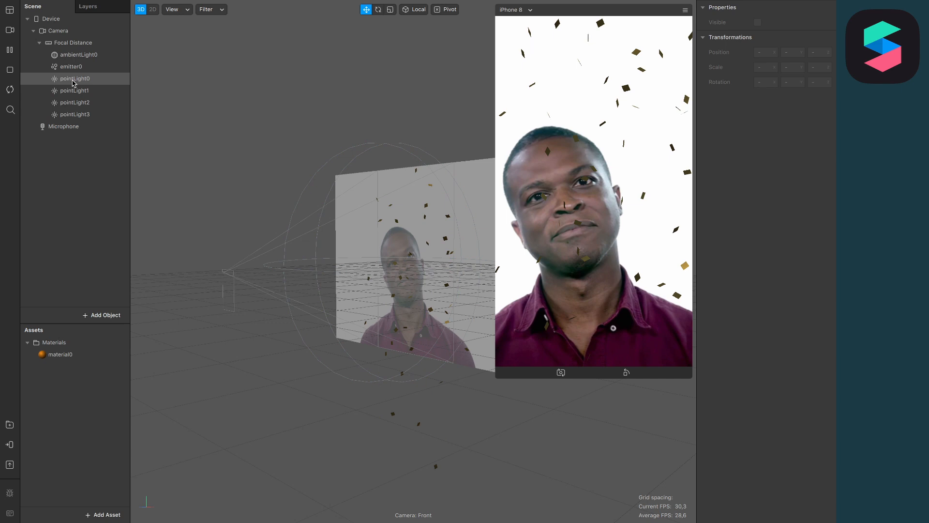
{"action": "left_click", "coordinate": [74, 79]}
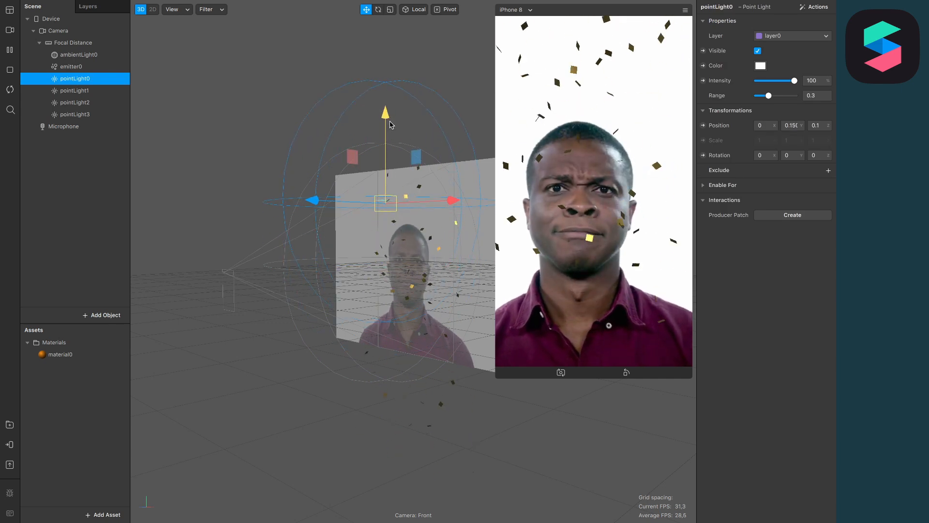
{"action": "left_click", "coordinate": [74, 90]}
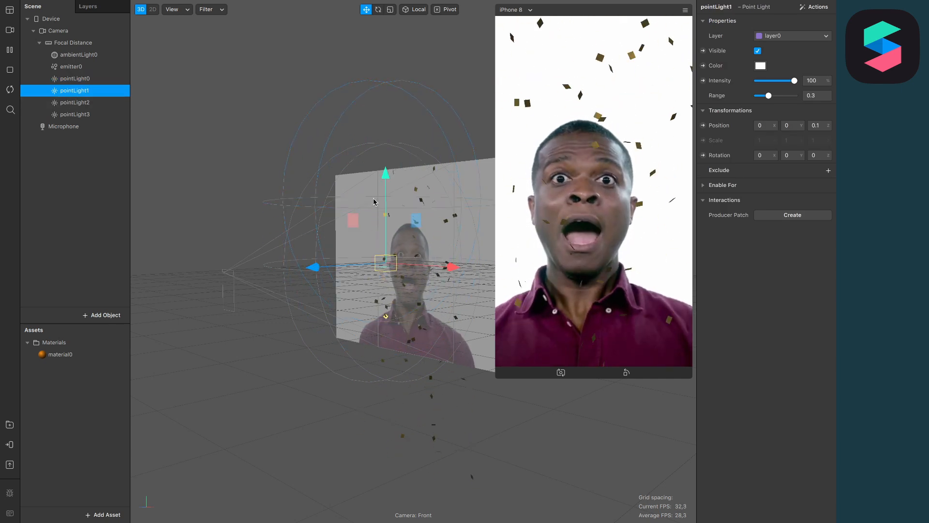
{"action": "left_click_drag", "start_coordinate": [453, 267], "coordinate": [462, 268]}
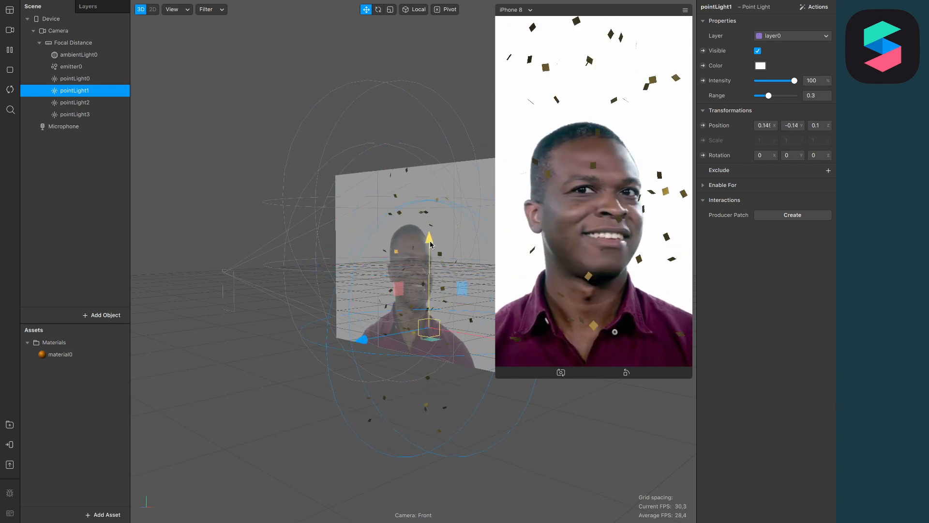
{"action": "left_click", "coordinate": [75, 101]}
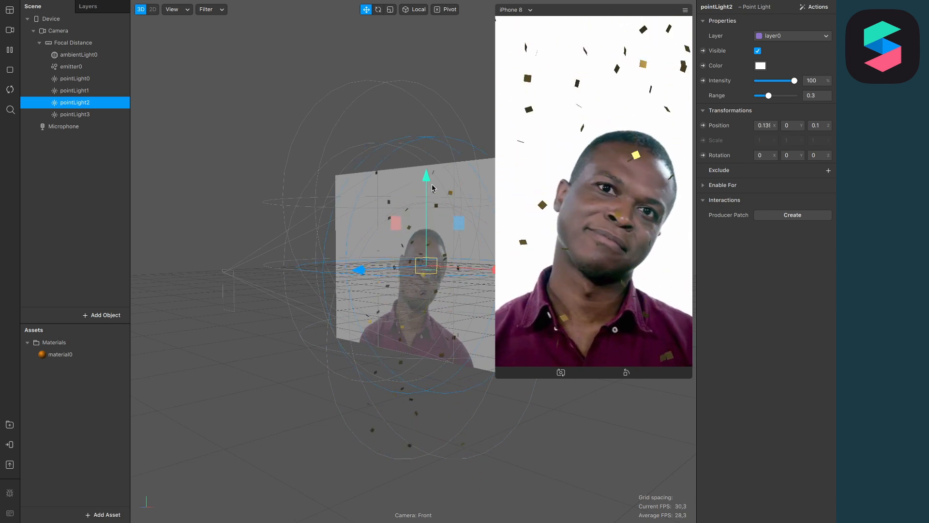
{"action": "left_click_drag", "start_coordinate": [427, 175], "coordinate": [426, 121]}
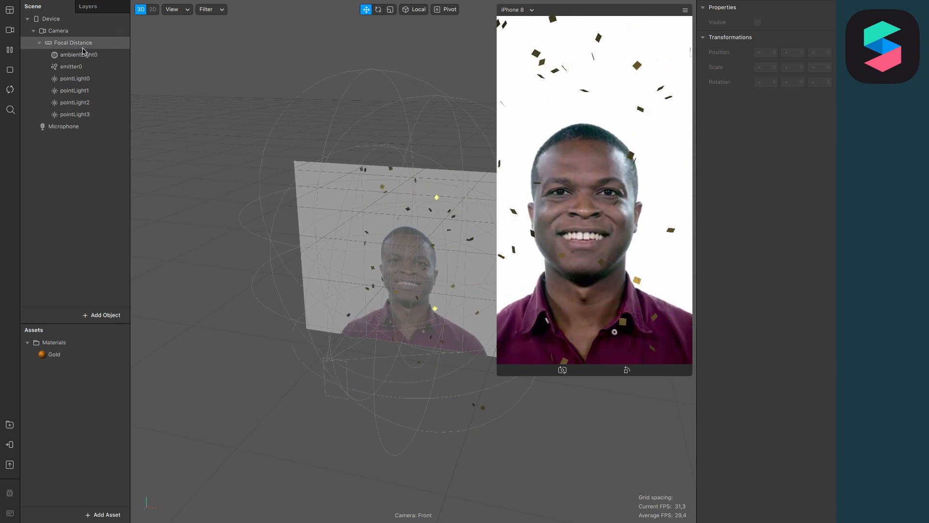
Raise ambientLight0 intensity to 100.
{"action": "left_click", "coordinate": [78, 55]}
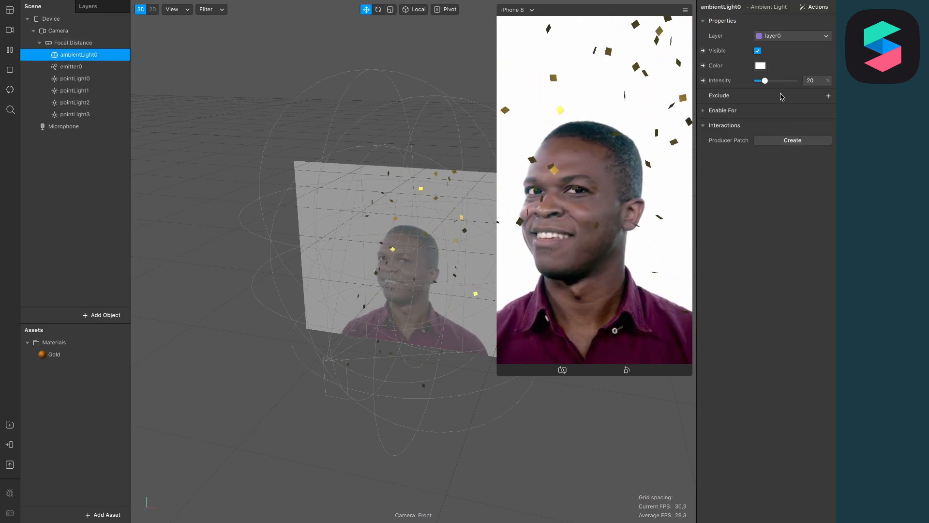
{"action": "left_click_drag", "start_coordinate": [764, 81], "coordinate": [781, 81]}
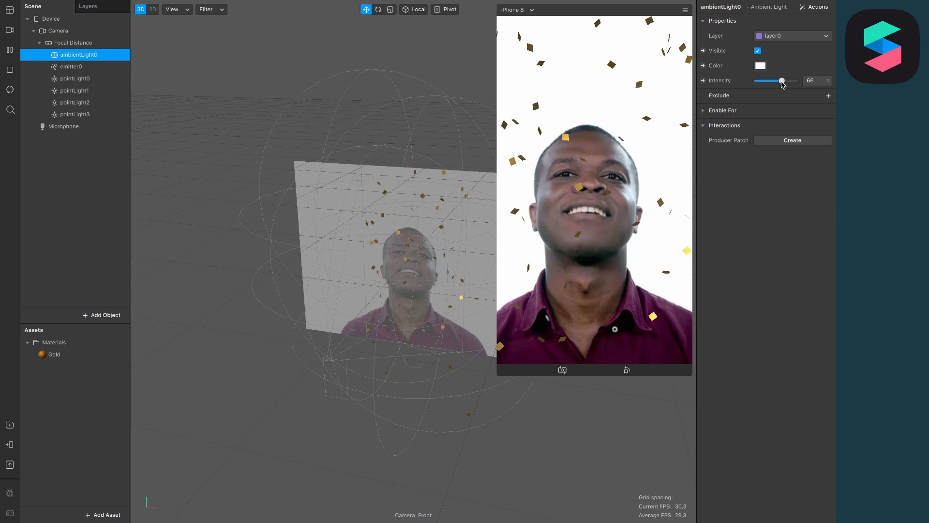
{"action": "left_click_drag", "start_coordinate": [781, 81], "coordinate": [794, 81]}
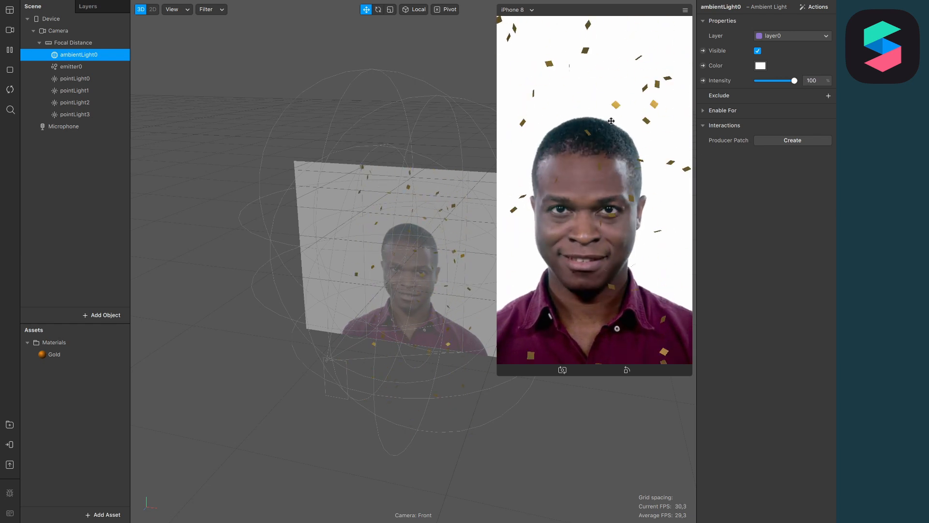